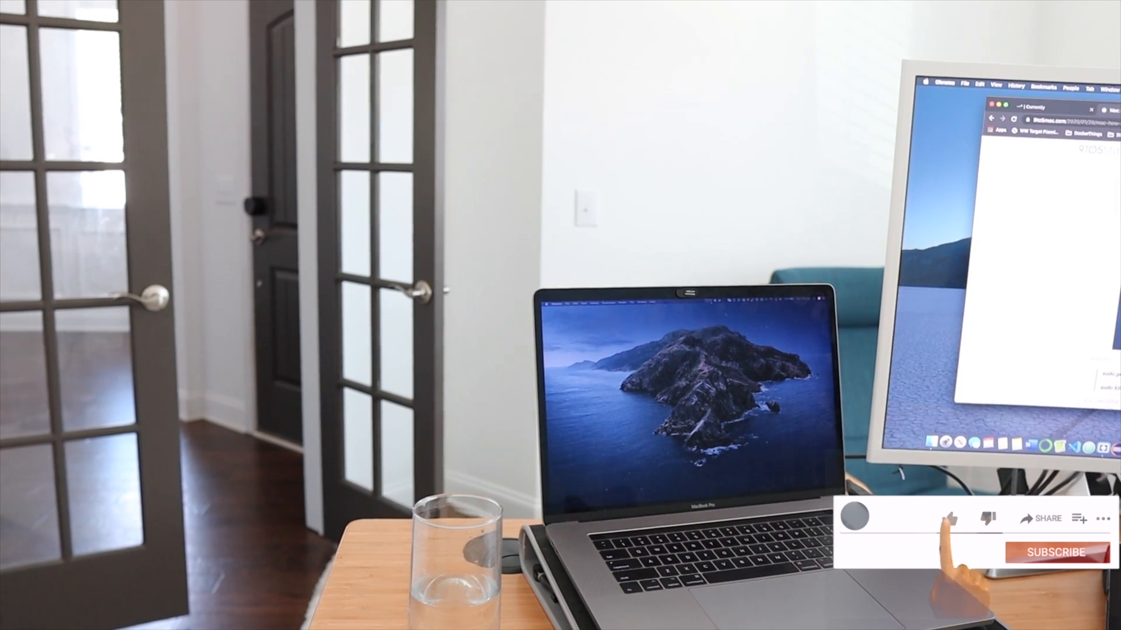
# - Search Spotlight for 'Activity Monitor' to launch it
pyautogui.click(949, 517)
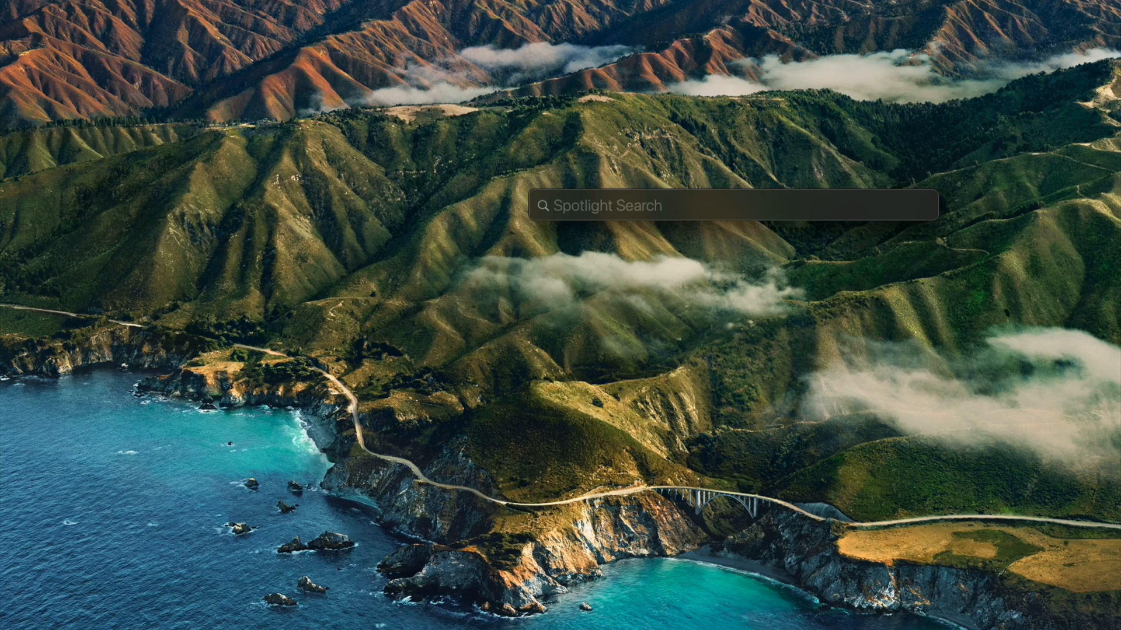
pyautogui.write('activity Monitor')
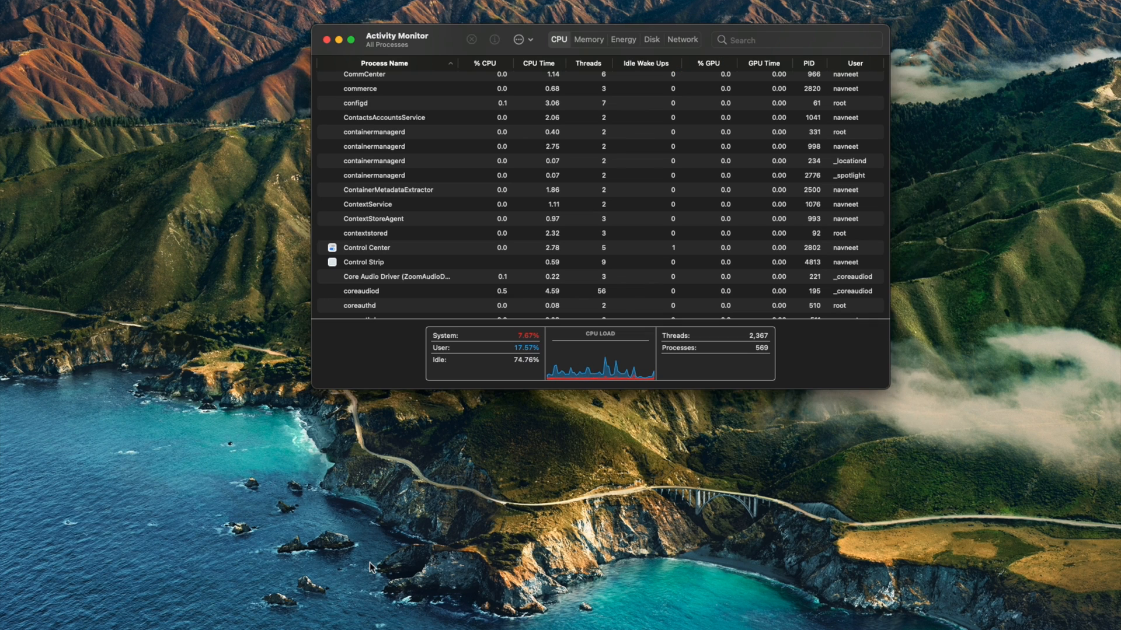
pyautogui.moveTo(704, 51)
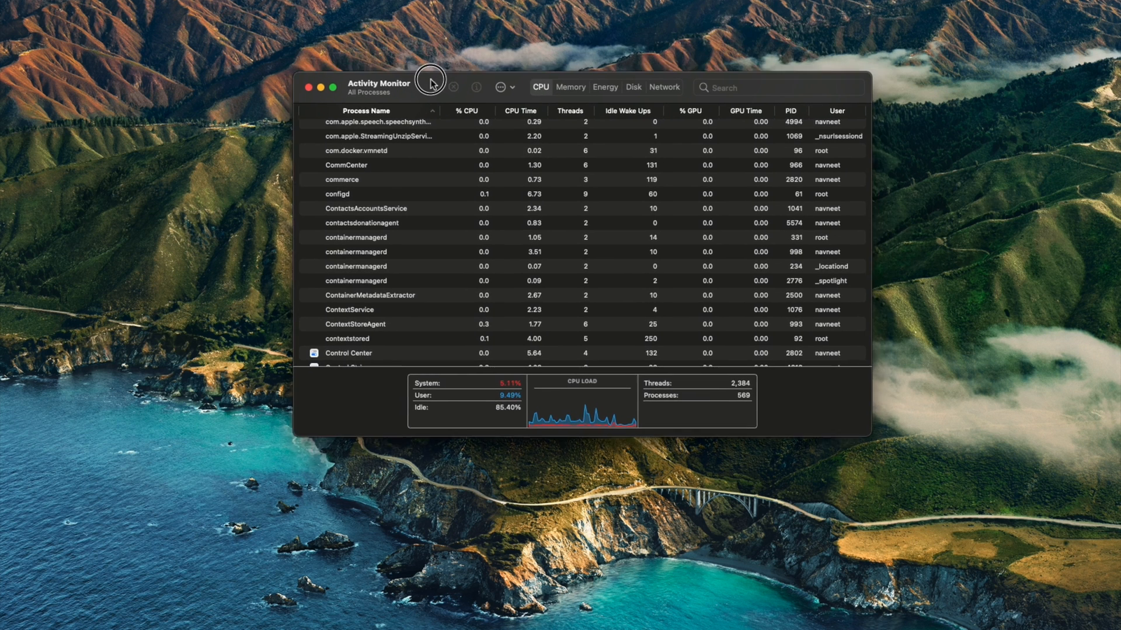
# - Select the Control Strip process and quit it so it relaunches under a new PID
pyautogui.moveTo(429, 83); pyautogui.dragTo(426, 80)
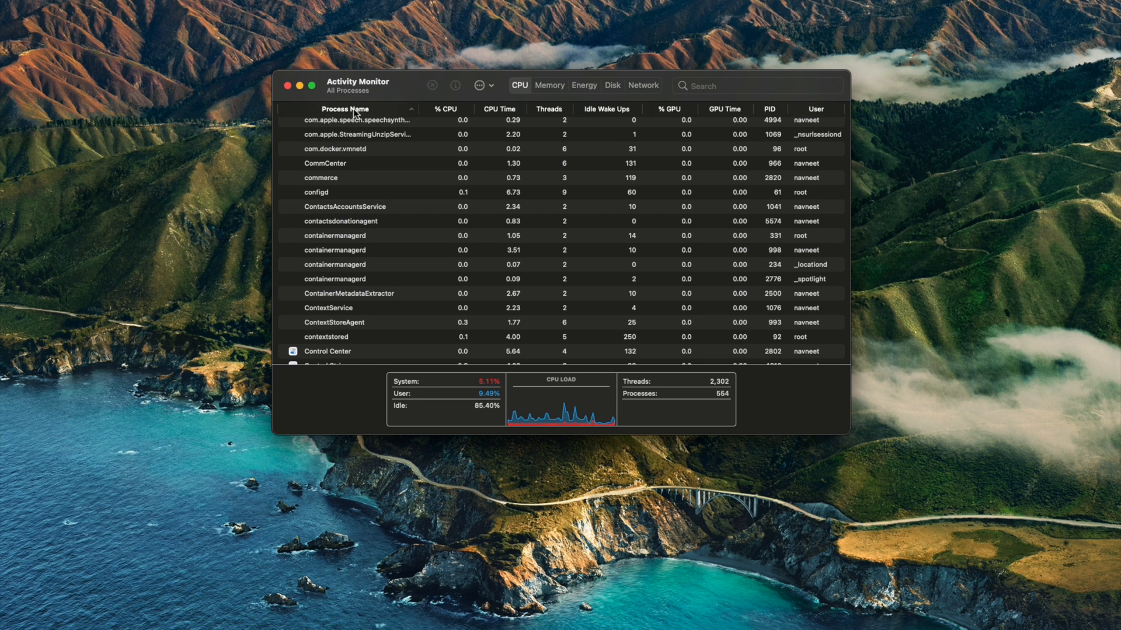
pyautogui.click(327, 241)
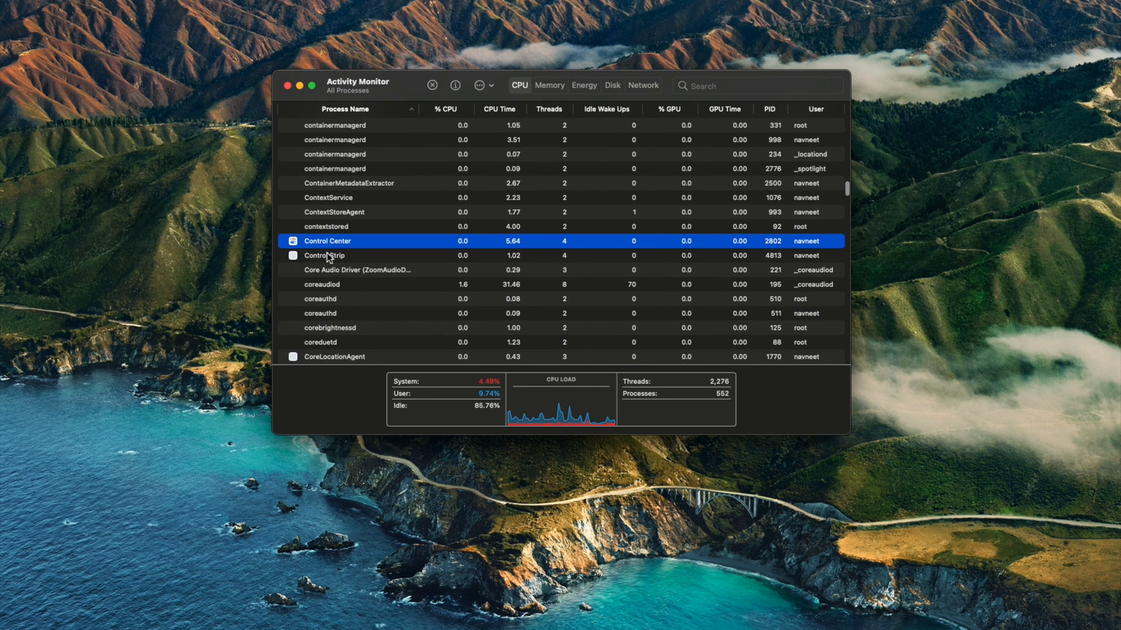
pyautogui.click(324, 256)
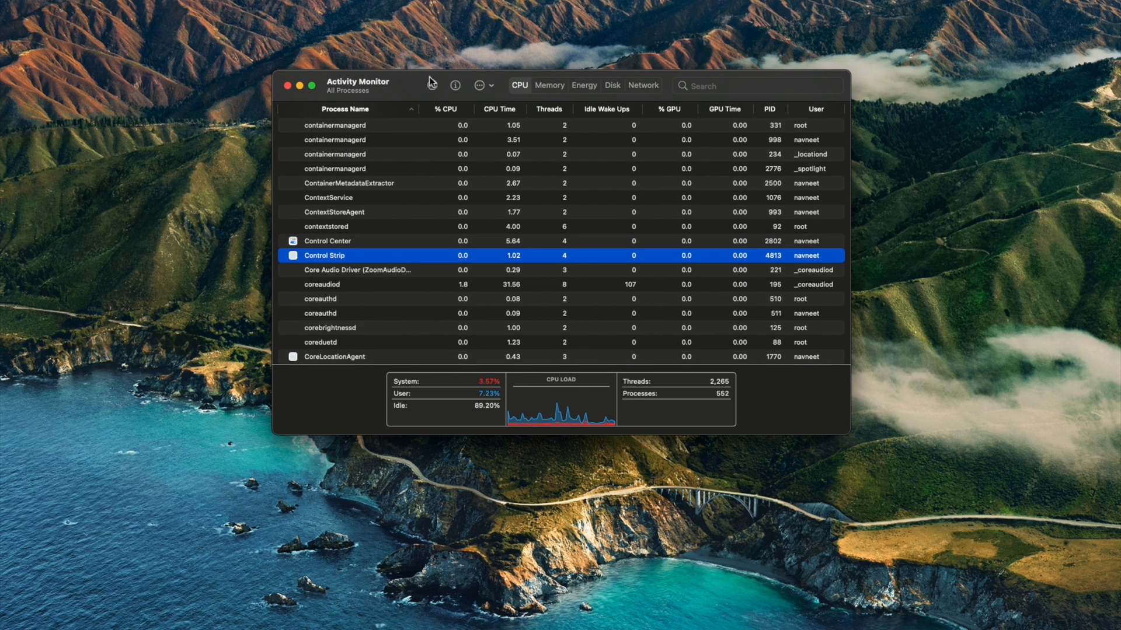
pyautogui.click(455, 85)
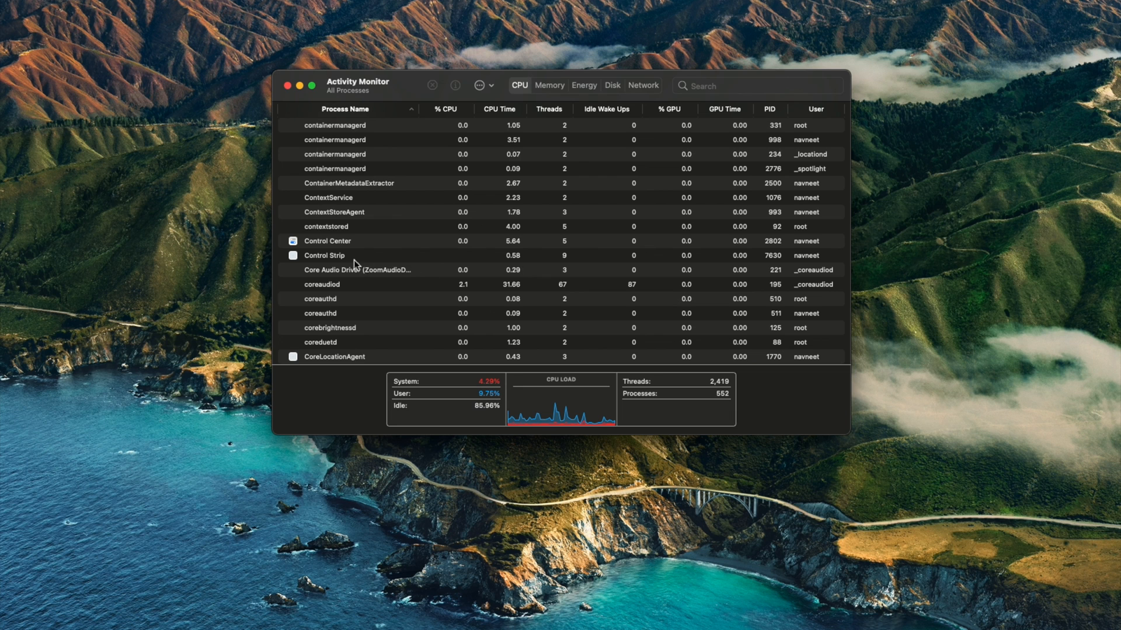
# - Locate the root-owned TouchBarServer process, quit it and confirm the quit
pyautogui.scroll(-3)
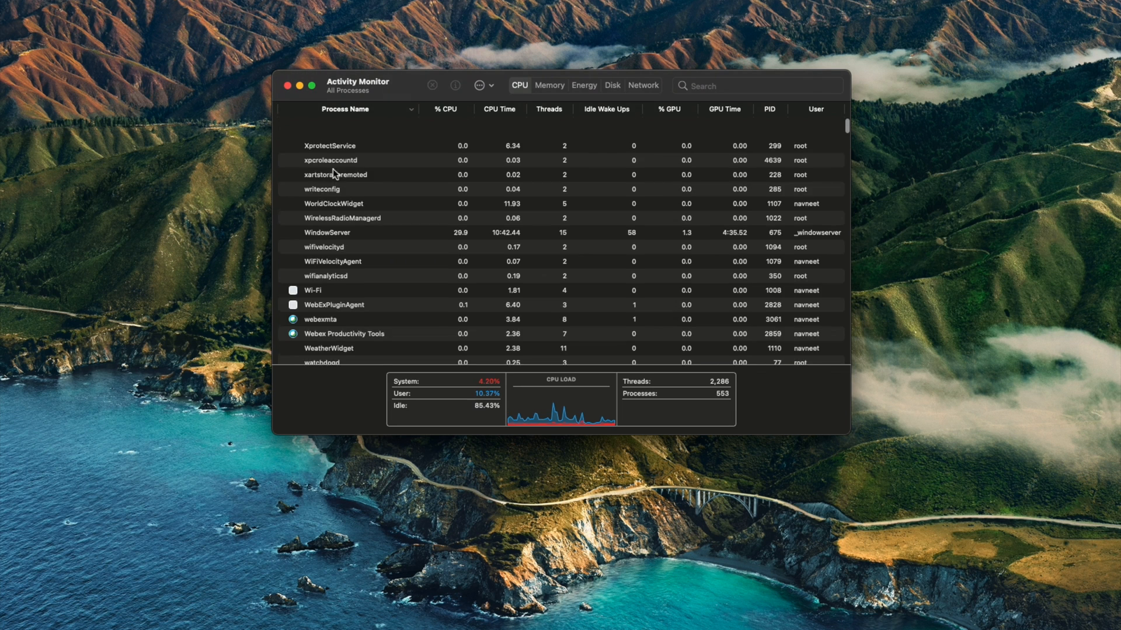
pyautogui.scroll(-3)
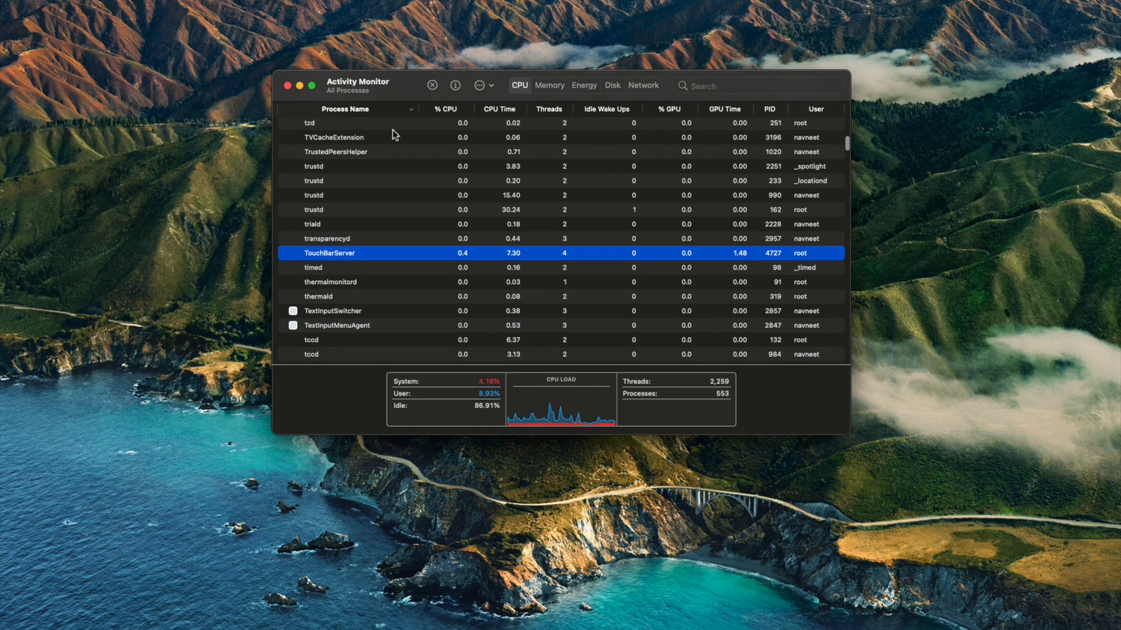
pyautogui.click(432, 85)
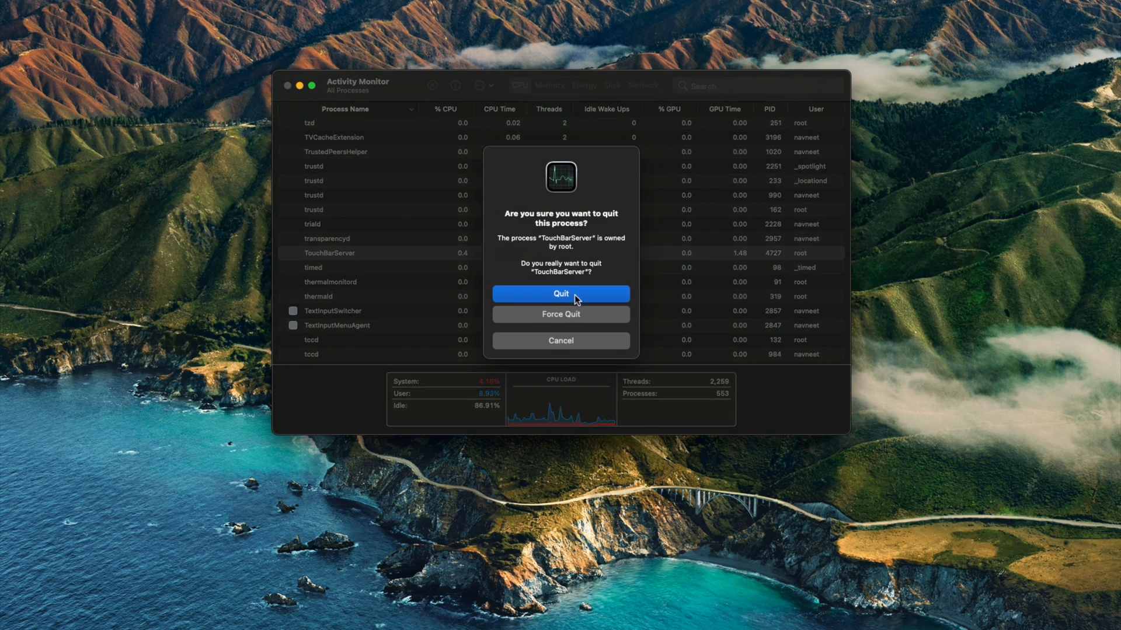
pyautogui.click(561, 294)
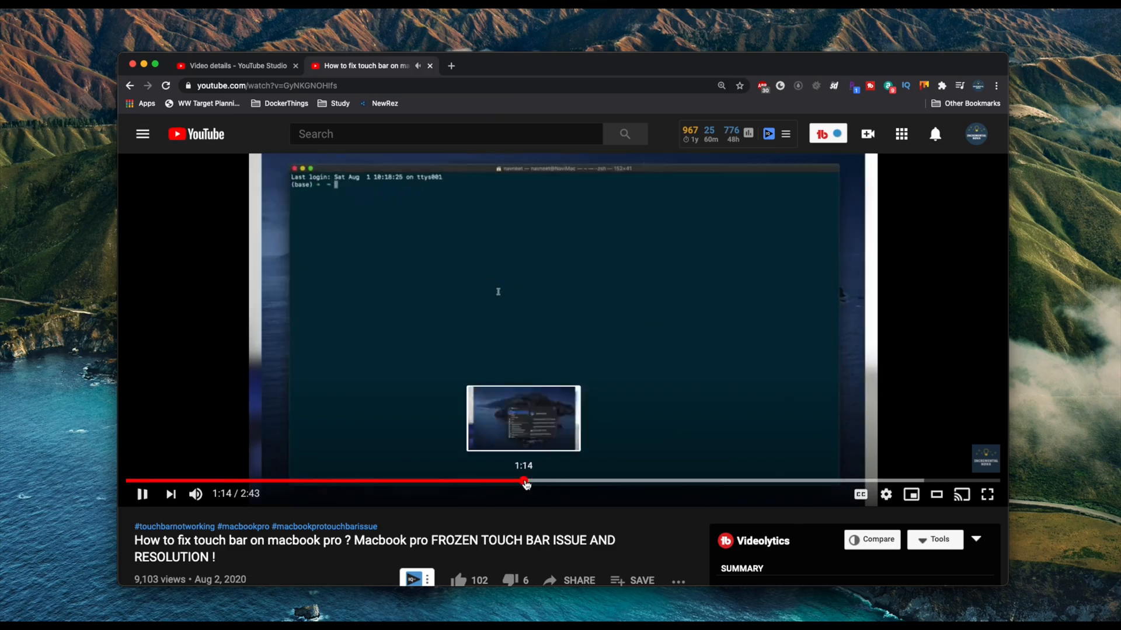
pyautogui.moveTo(658, 566)
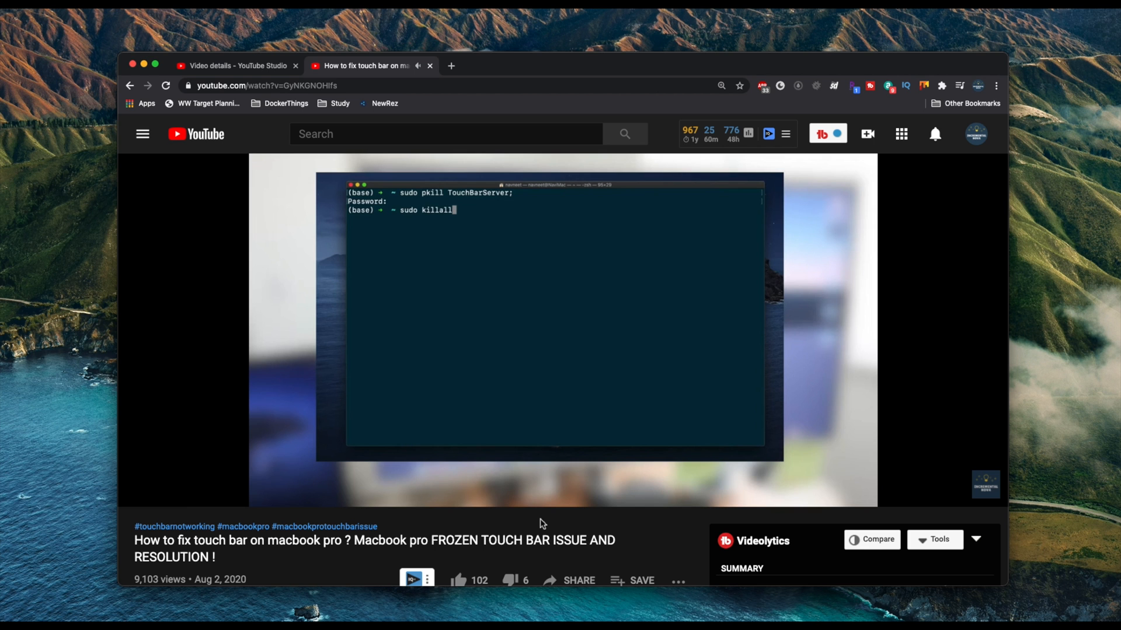
# - Follow the video's terminal segment showing the kill "ControlStrip" command
pyautogui.write('"ControlStrip"')
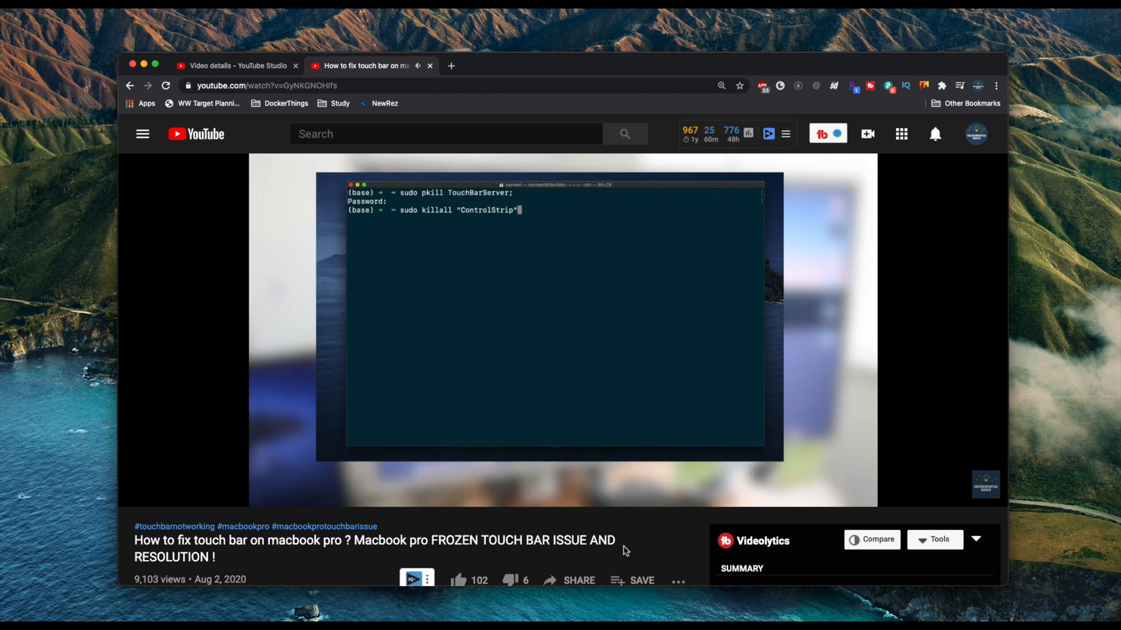